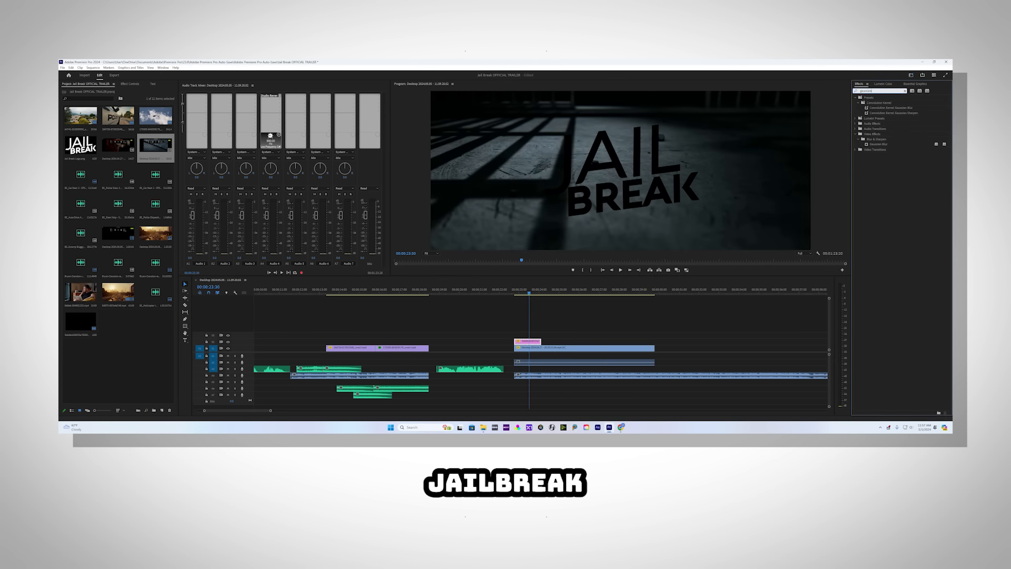
# Step: Open the DOORS OFFICIAL TRAILER sequence showing the rainy night street shot
pyautogui.click(130, 84)
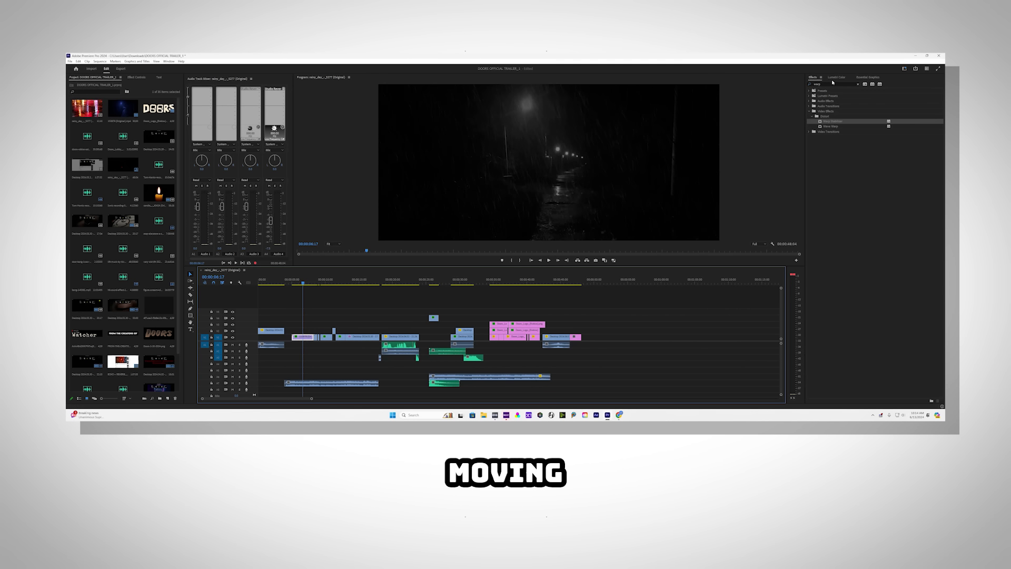
# Step: Show Lumetri Color Basic Correction (temperature, exposure, contrast) for the Doors trailer clip
pyautogui.click(837, 77)
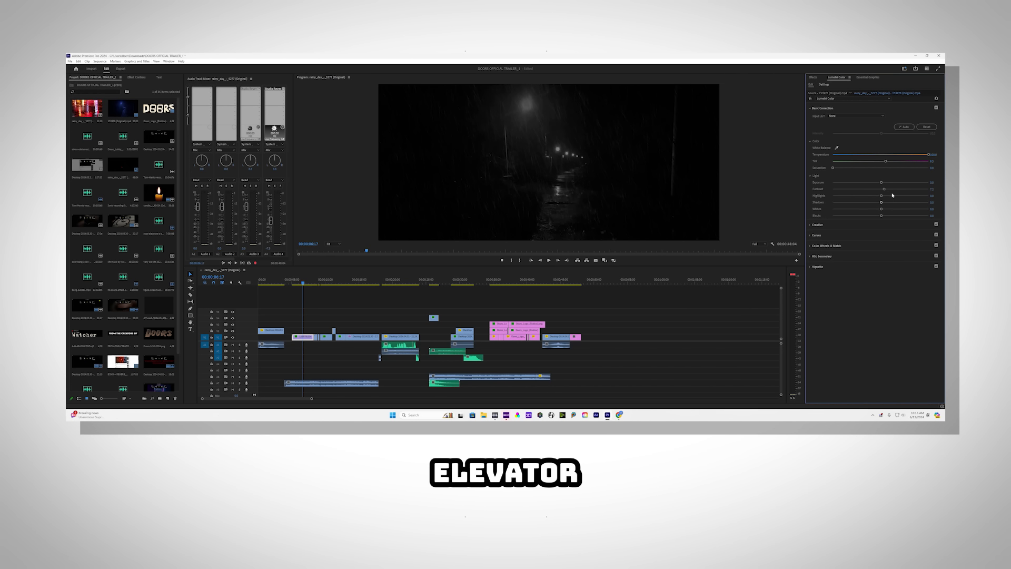
pyautogui.click(340, 283)
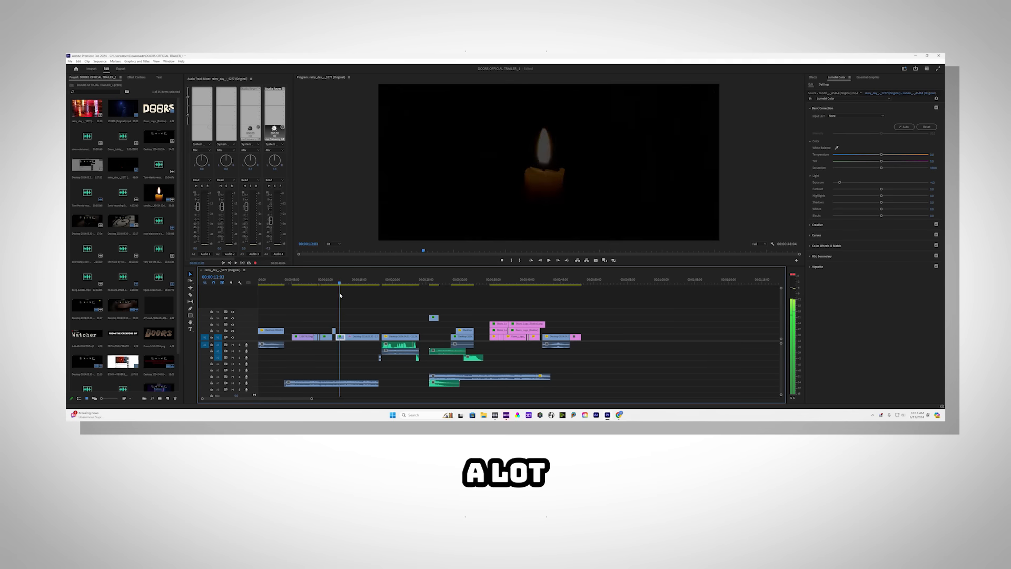